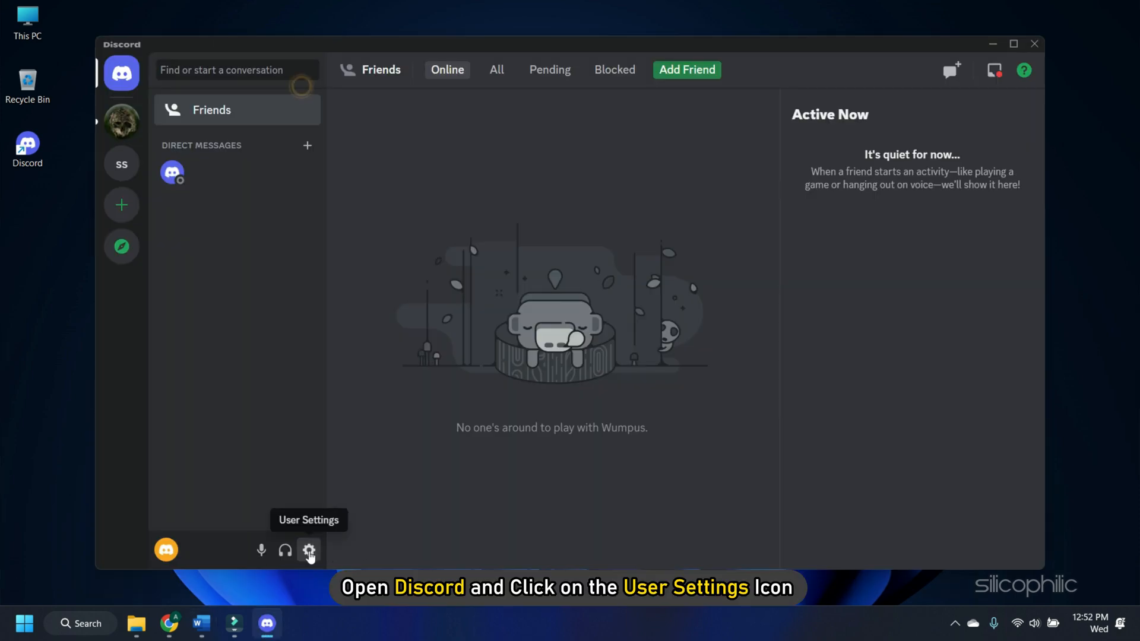
In Voice & Video settings, push Output Volume to maximum and start a mic test with Let's Check
left_click(309, 549)
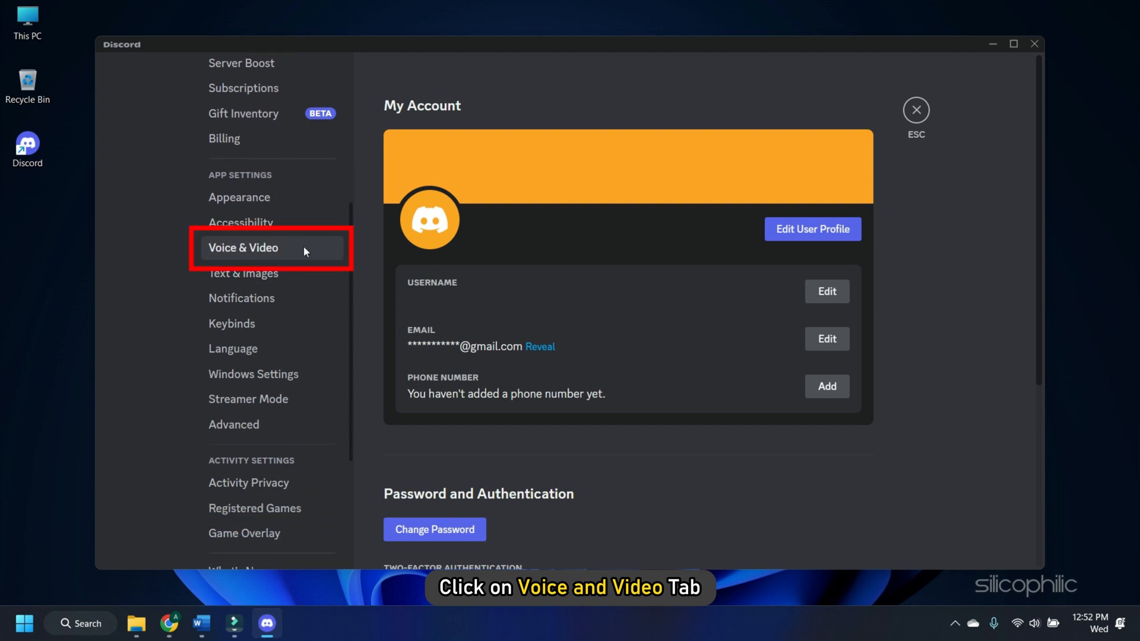
left_click(243, 247)
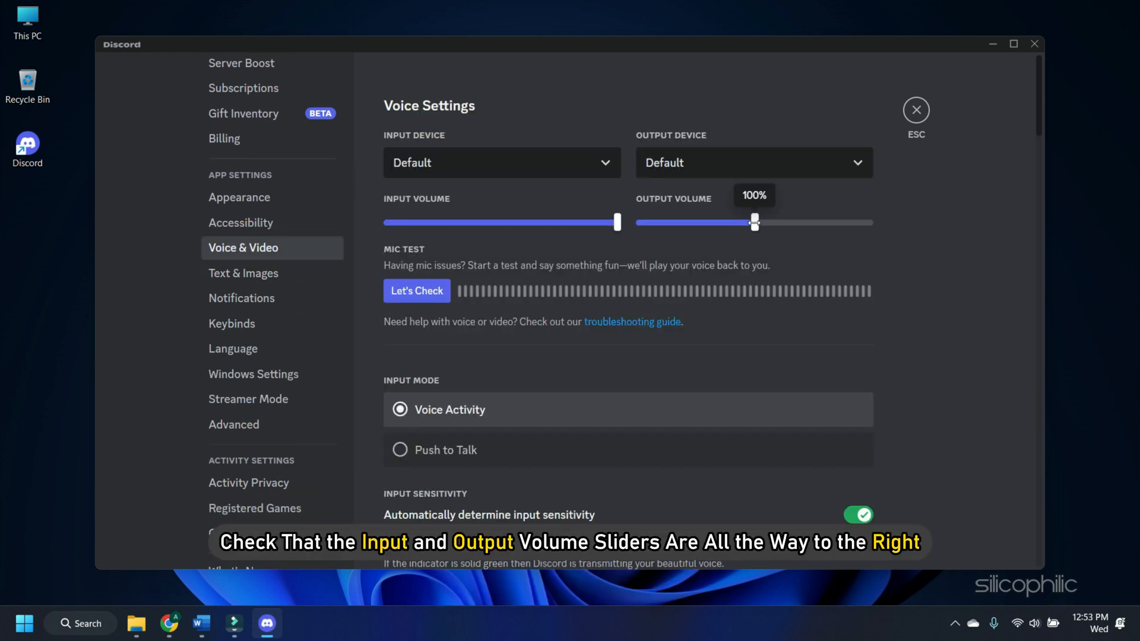
left_click_drag(755, 222, 785, 222)
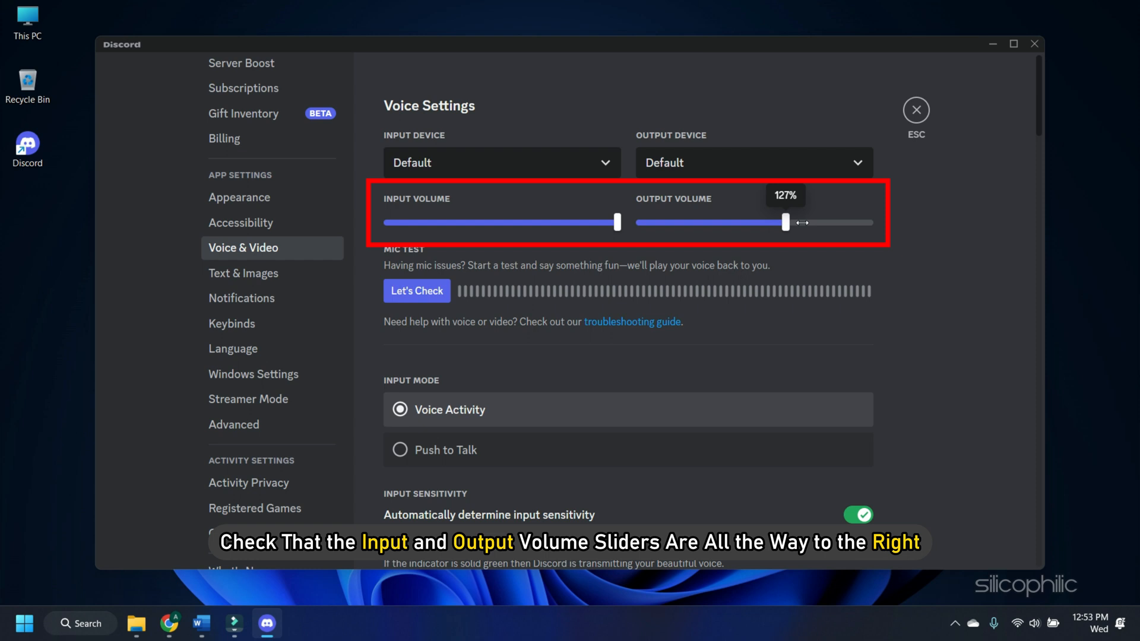
left_click_drag(784, 222, 869, 222)
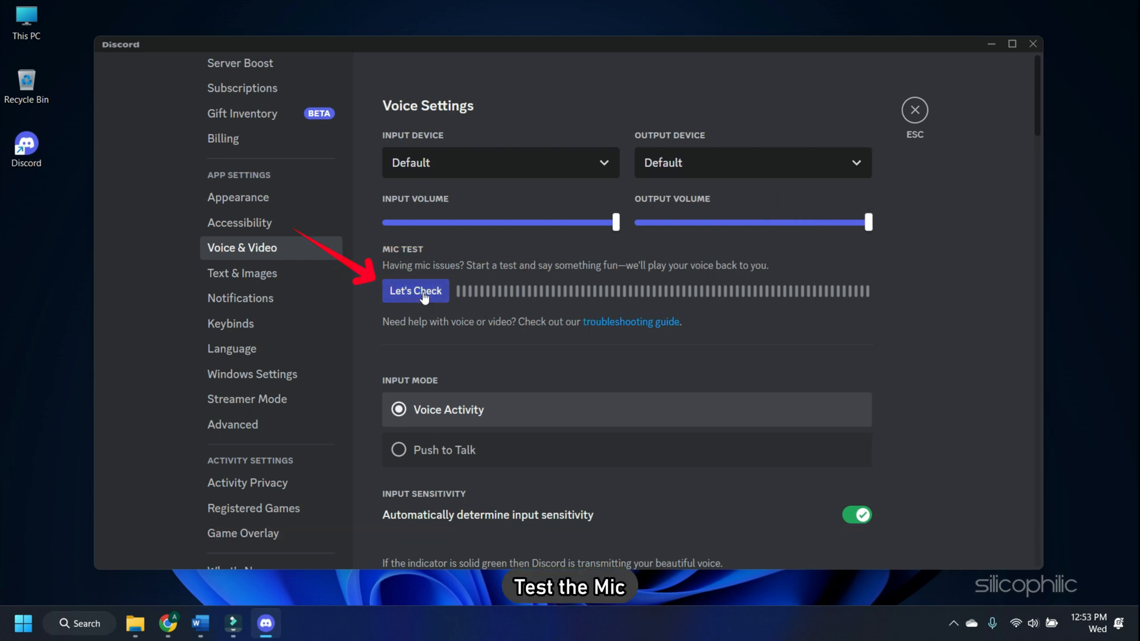
left_click(416, 291)
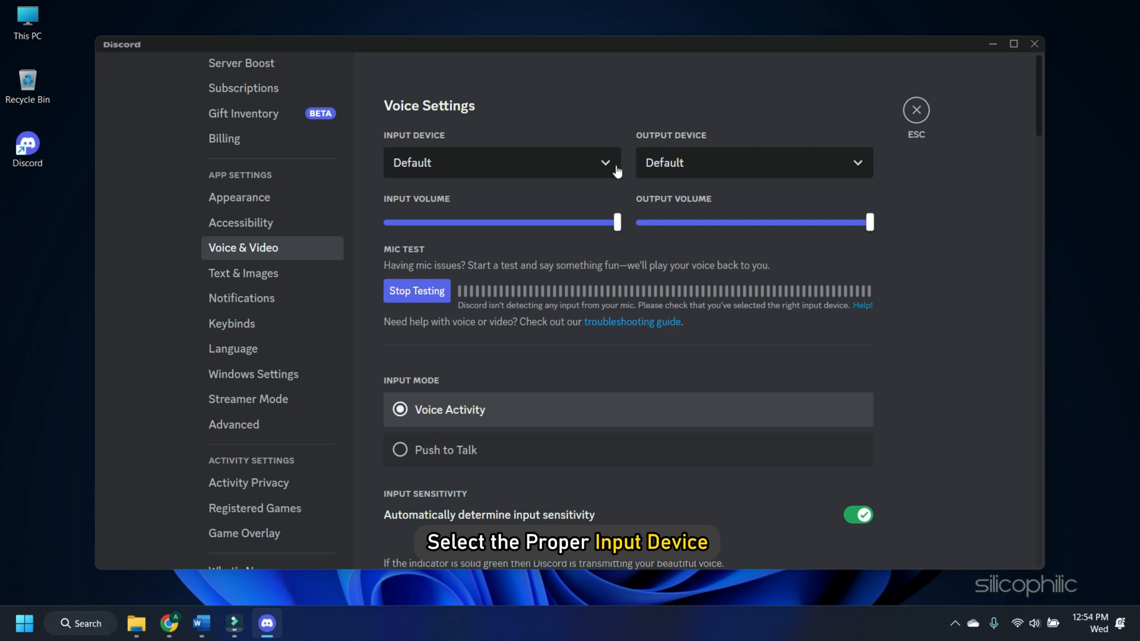
Select Microphone (Realtek High Definition Audio) as input and turn off automatic input sensitivity
left_click(500, 163)
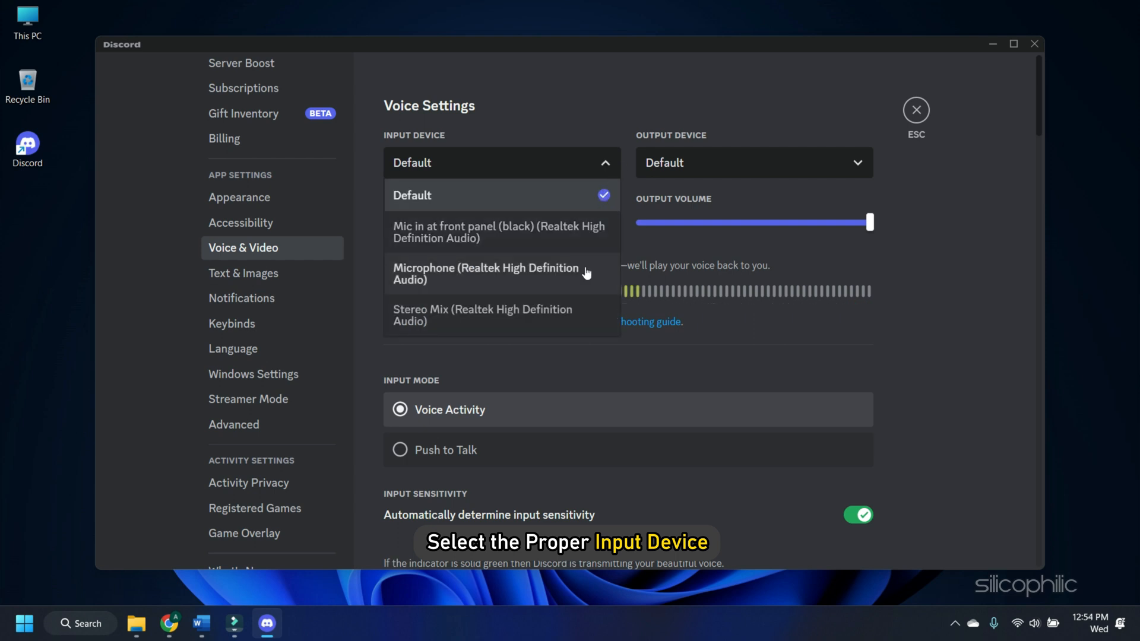
left_click(485, 274)
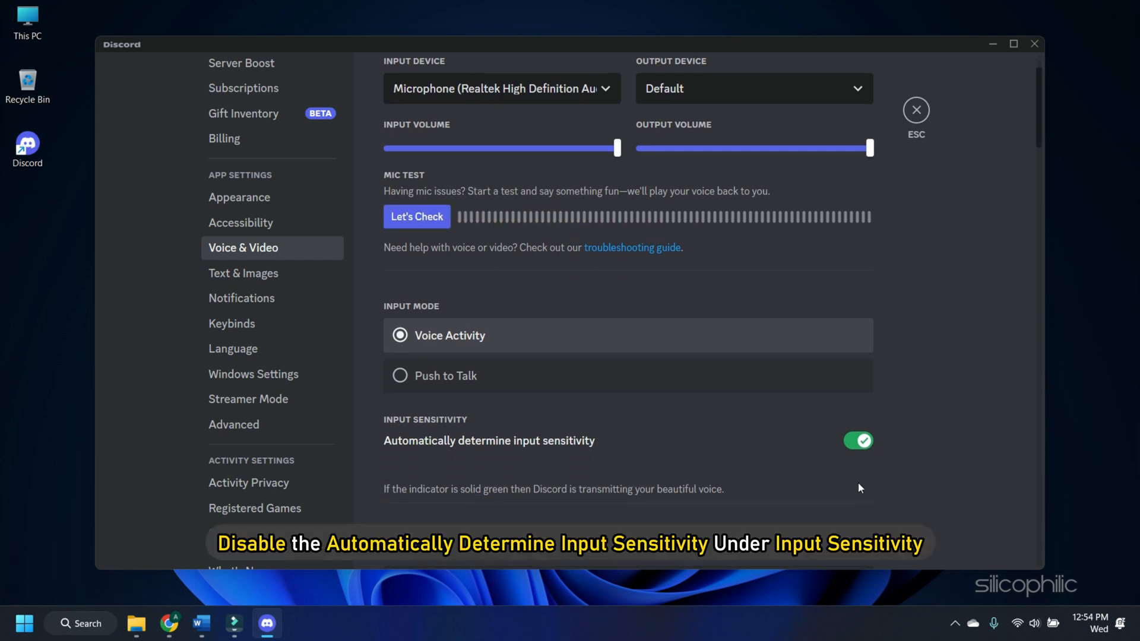
scroll("down", 3)
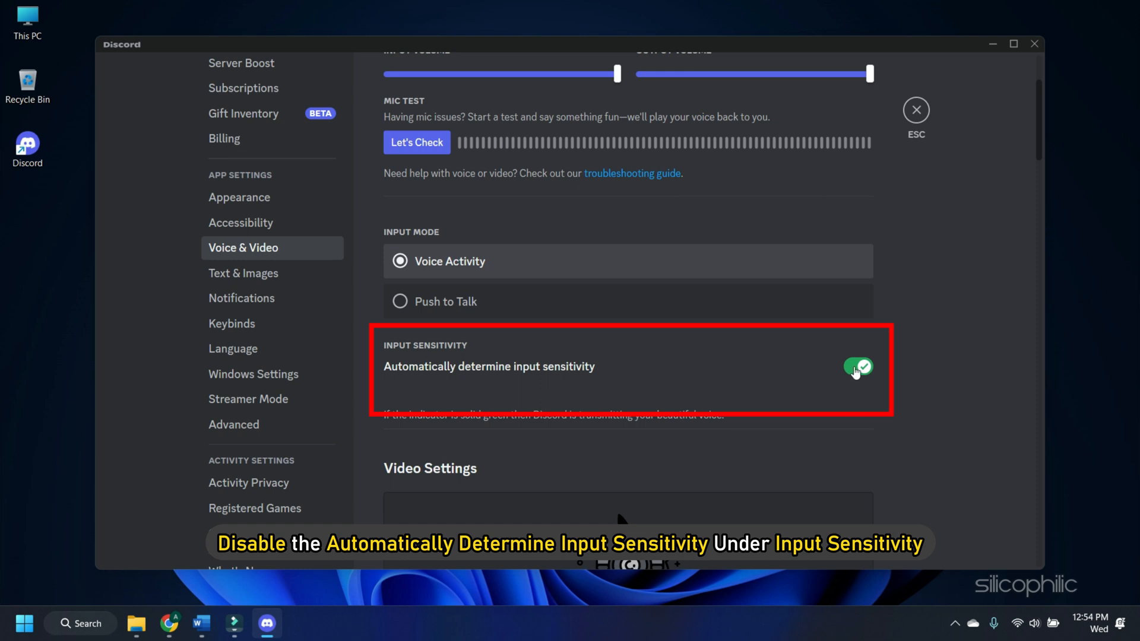
left_click(856, 367)
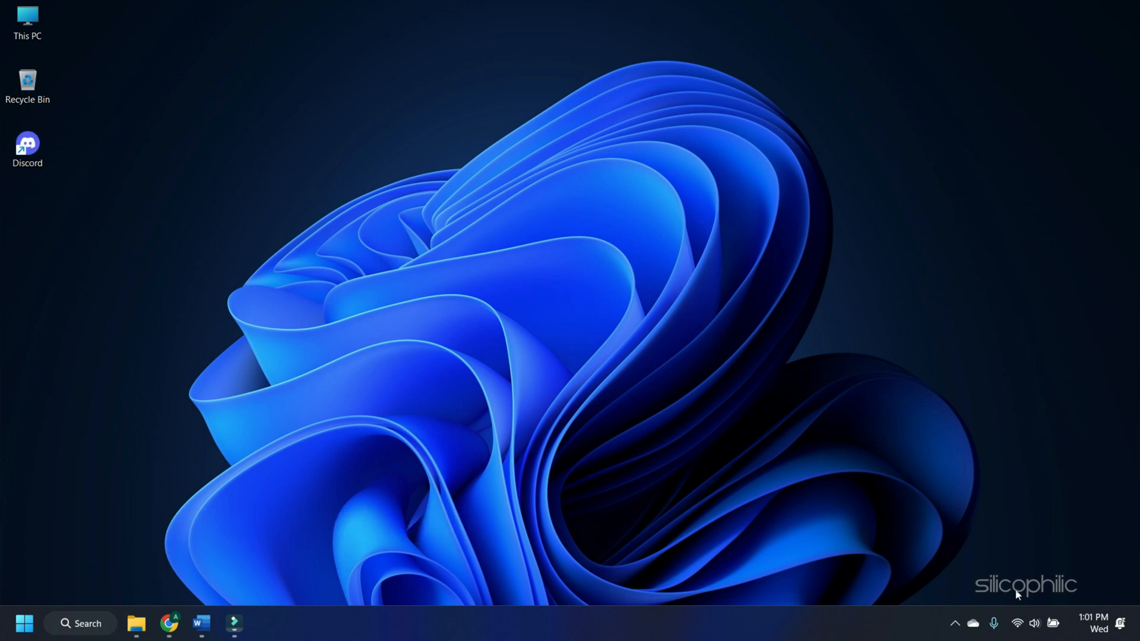
From the taskbar speaker icon, reach Sound settings and open More sound settings (classic Sound dialog)
right_click(1000, 622)
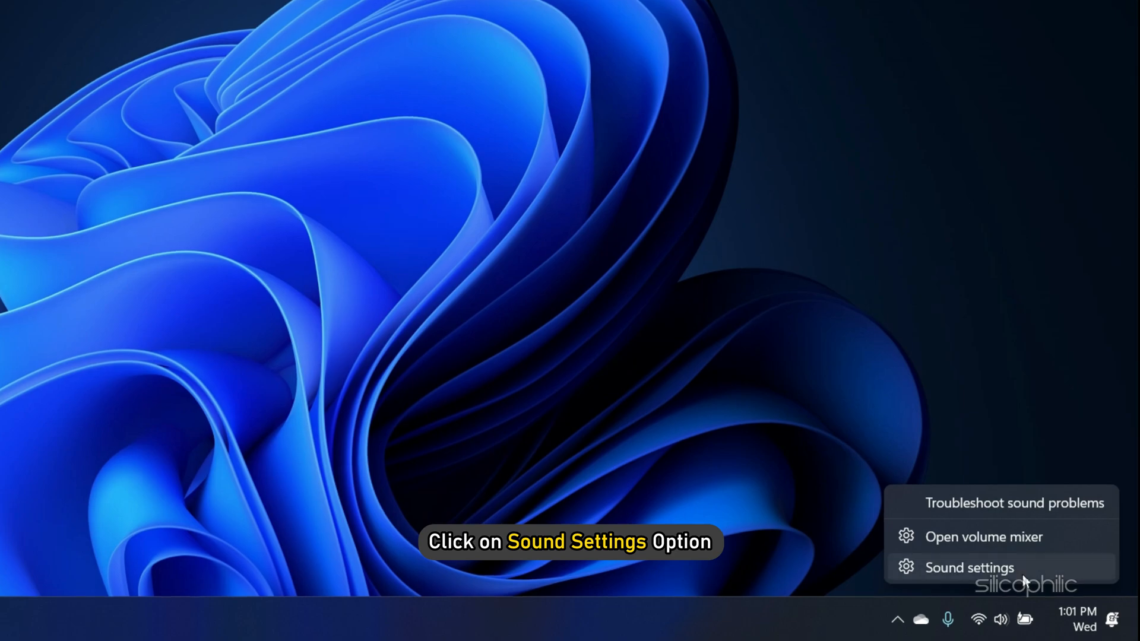
left_click(969, 568)
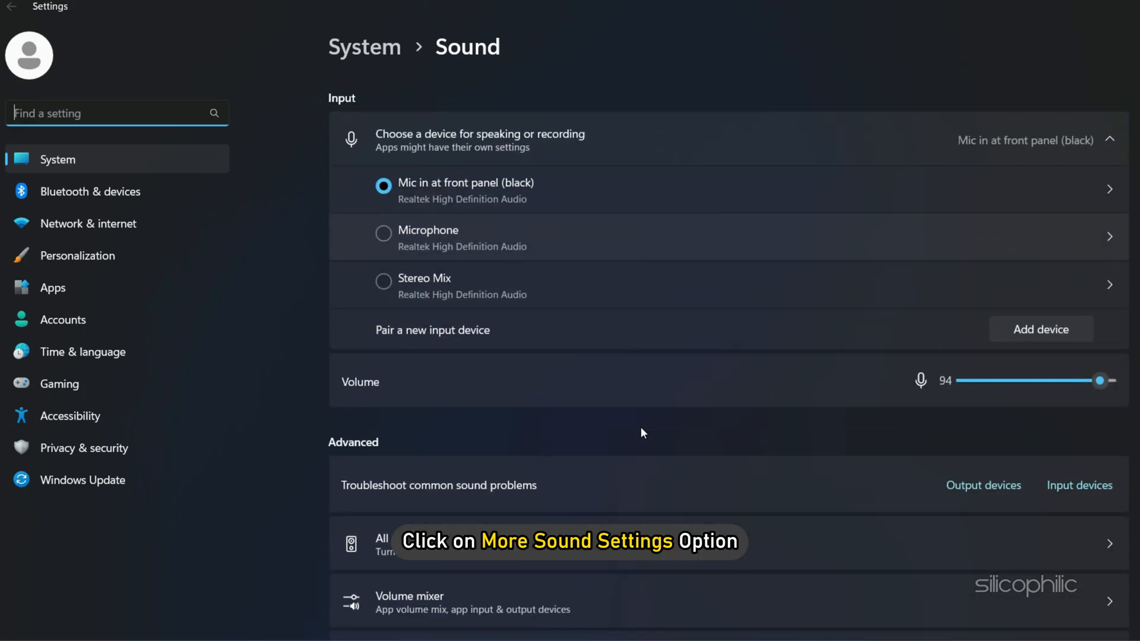
scroll("down", 3)
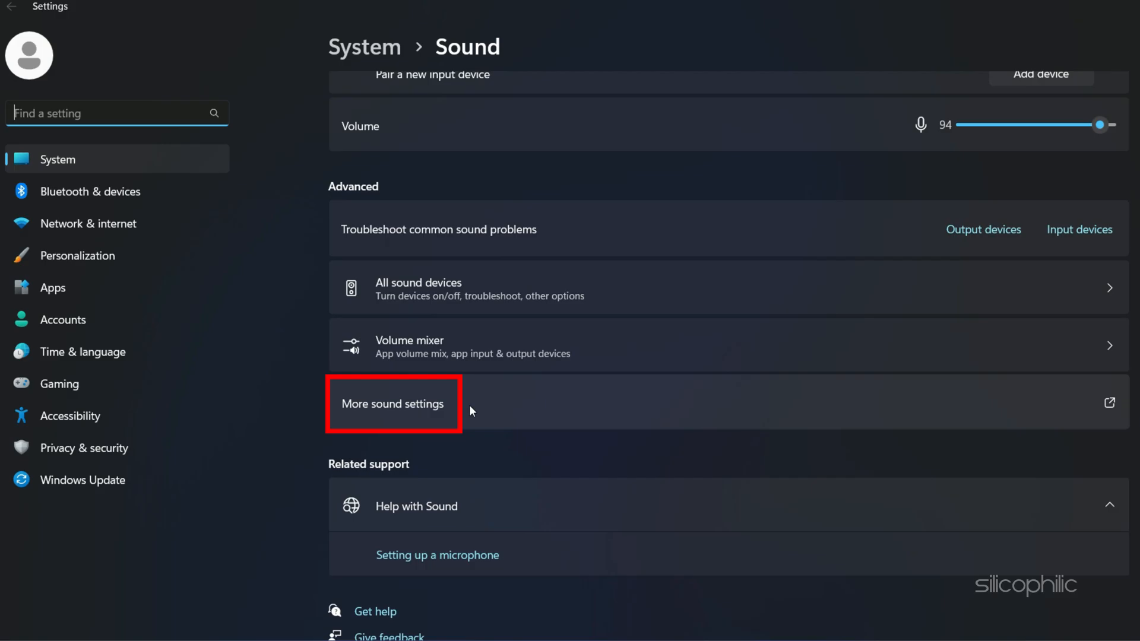
left_click(392, 403)
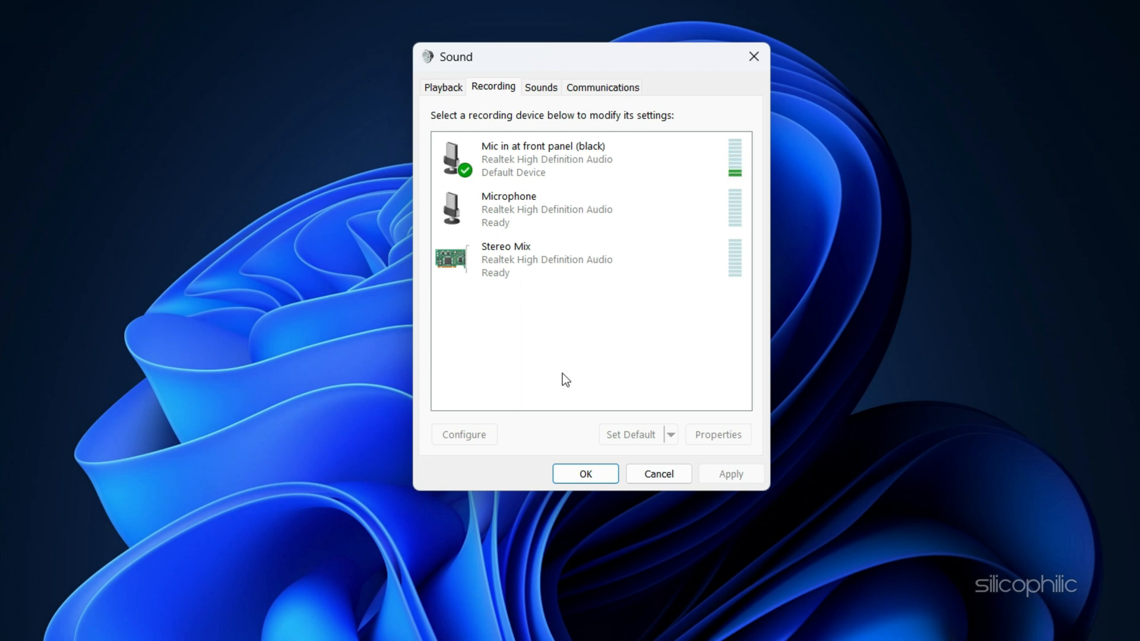
Disable then re-enable Mic in at front panel on the Recording tab, then open its Properties
right_click(528, 158)
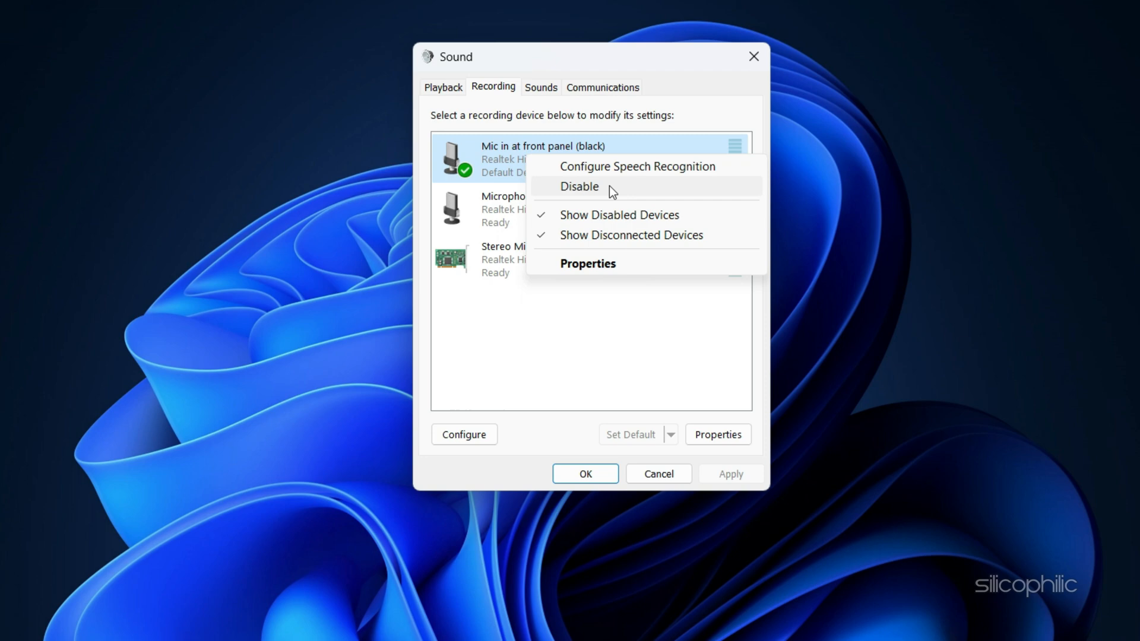
left_click(578, 187)
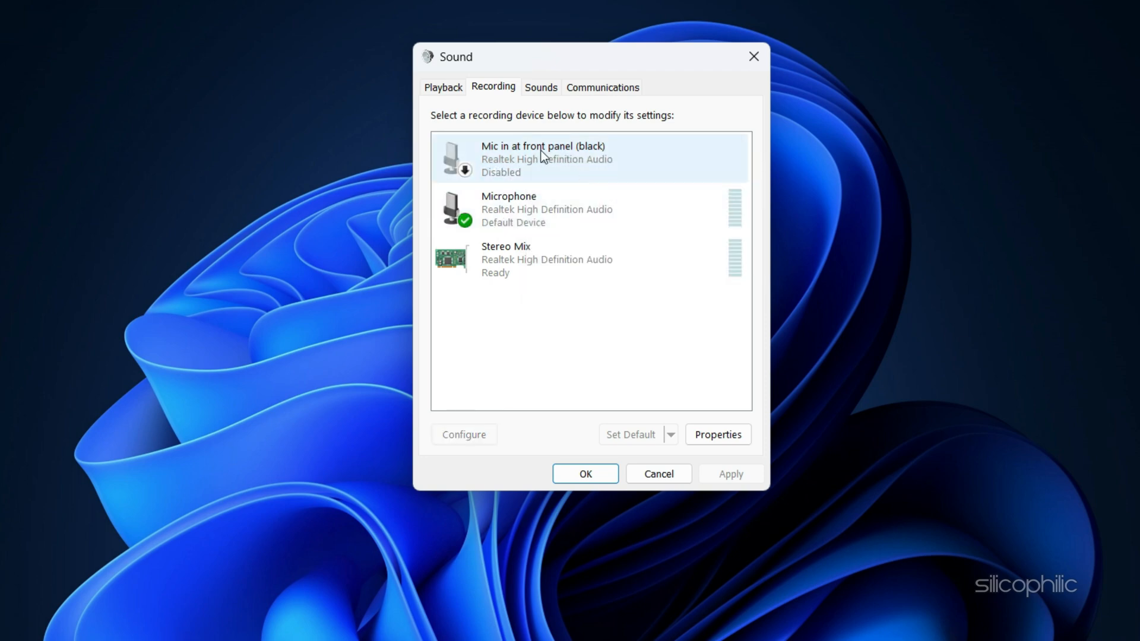
right_click(542, 156)
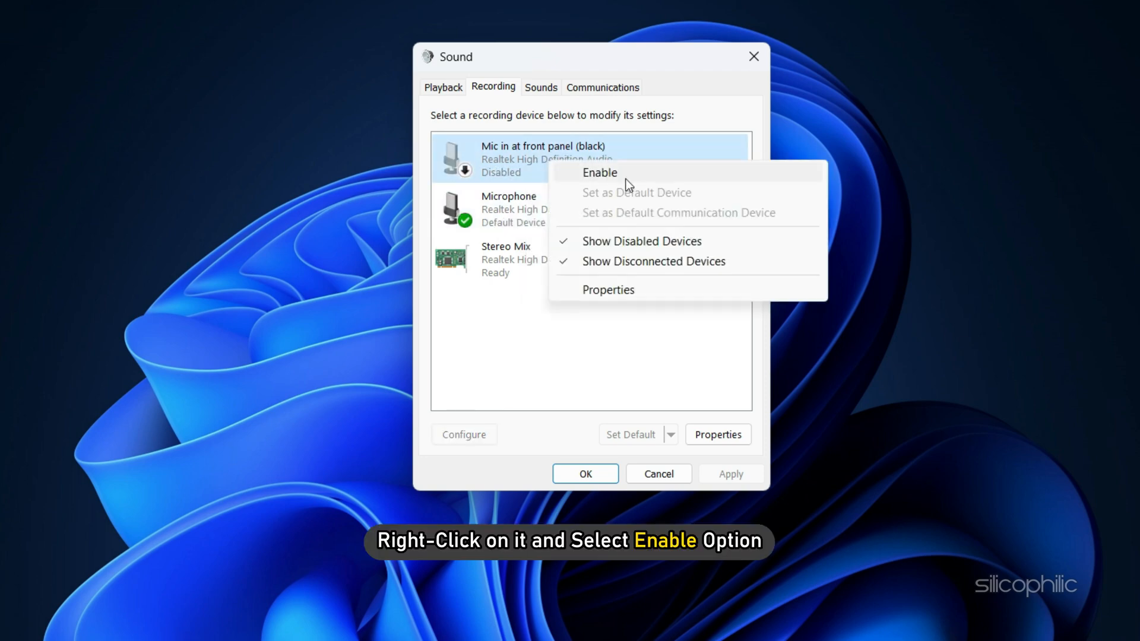
left_click(599, 172)
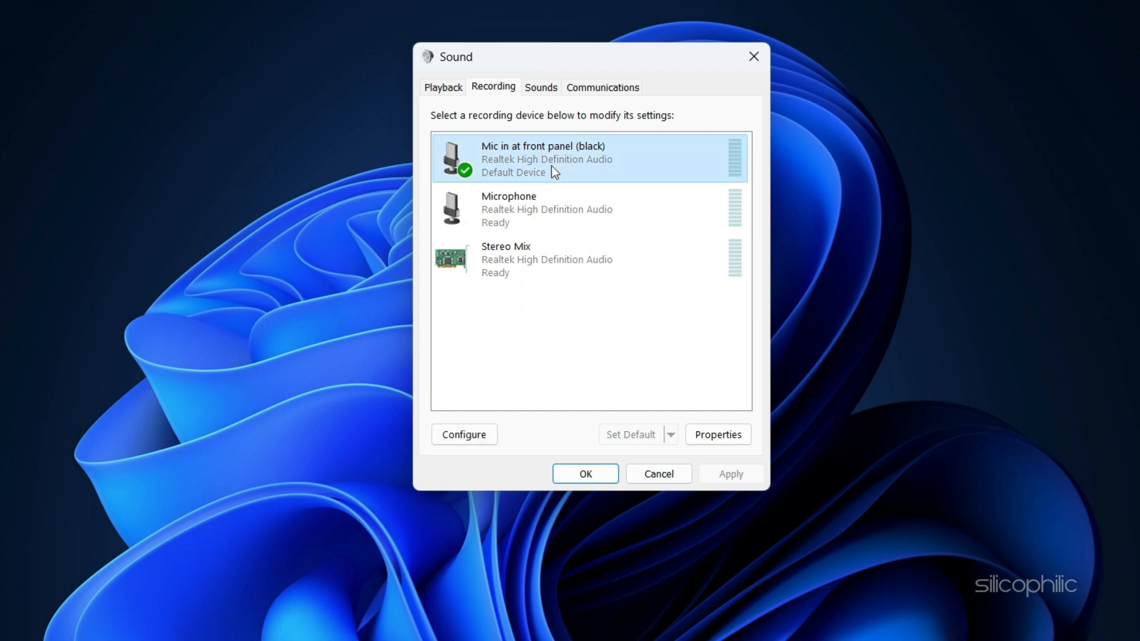
right_click(552, 158)
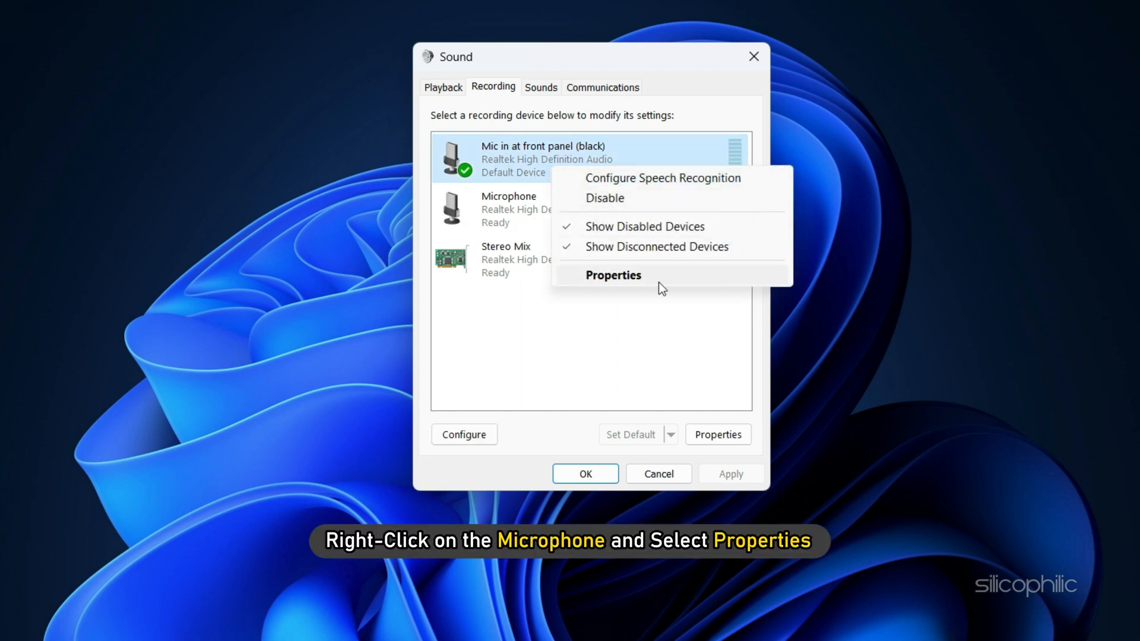
left_click(613, 274)
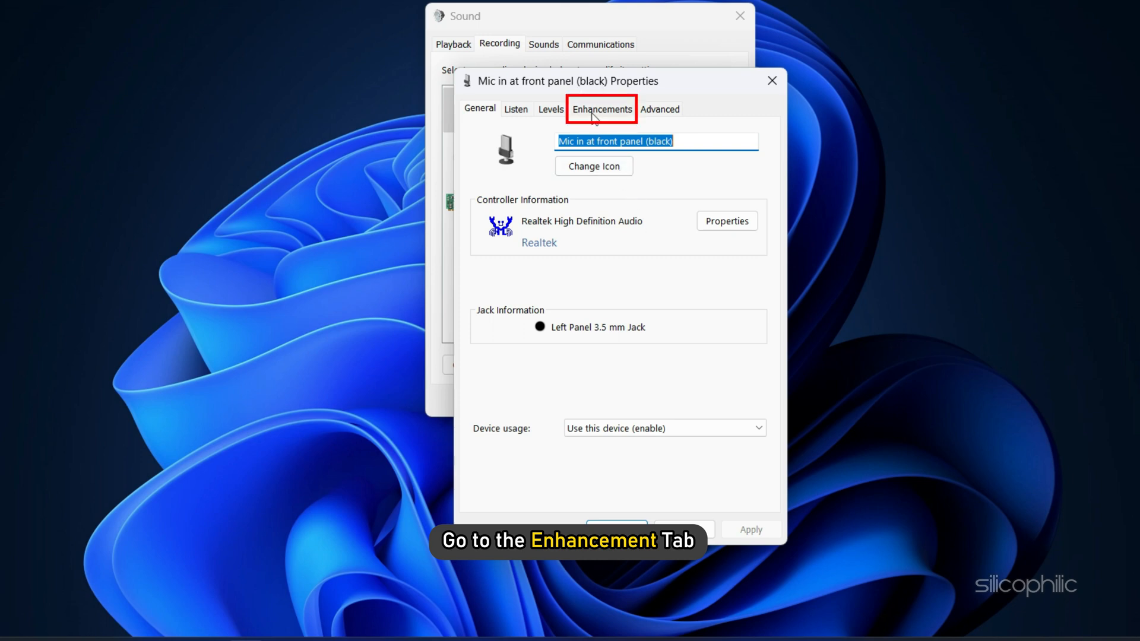
On Enhancements, uncheck Disable all sound effects for the front-panel mic
left_click(602, 109)
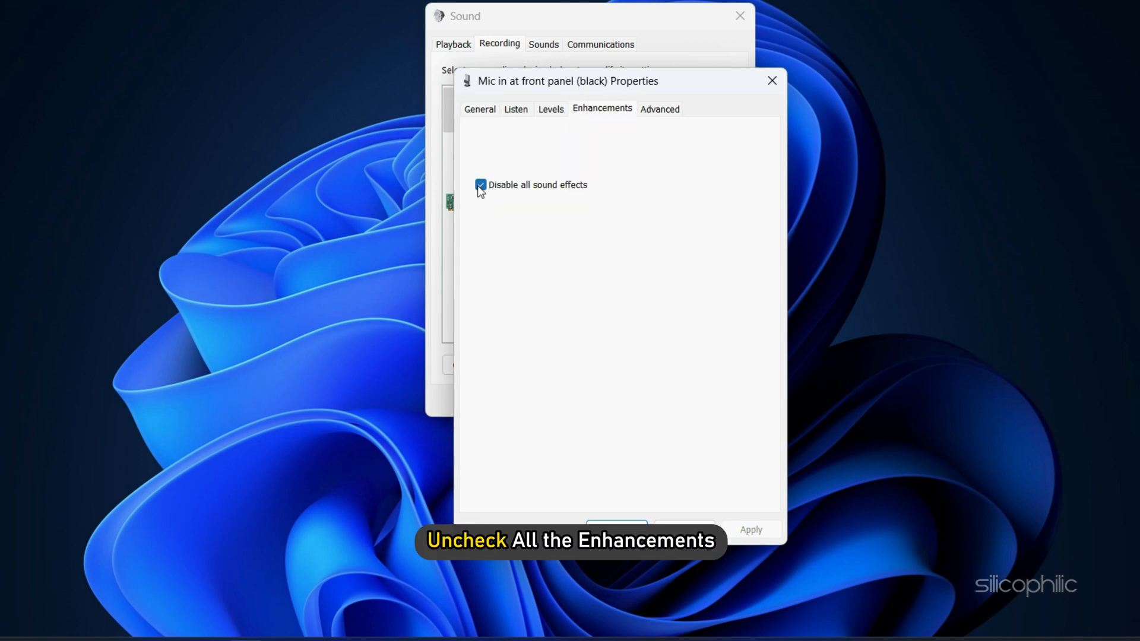
left_click(481, 184)
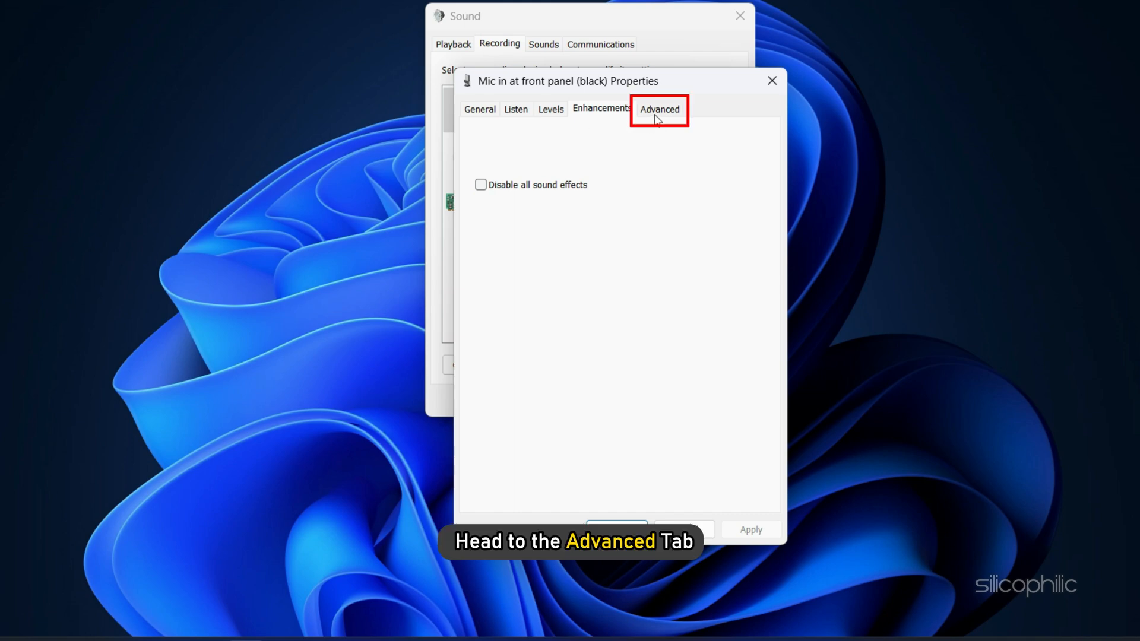
left_click(659, 109)
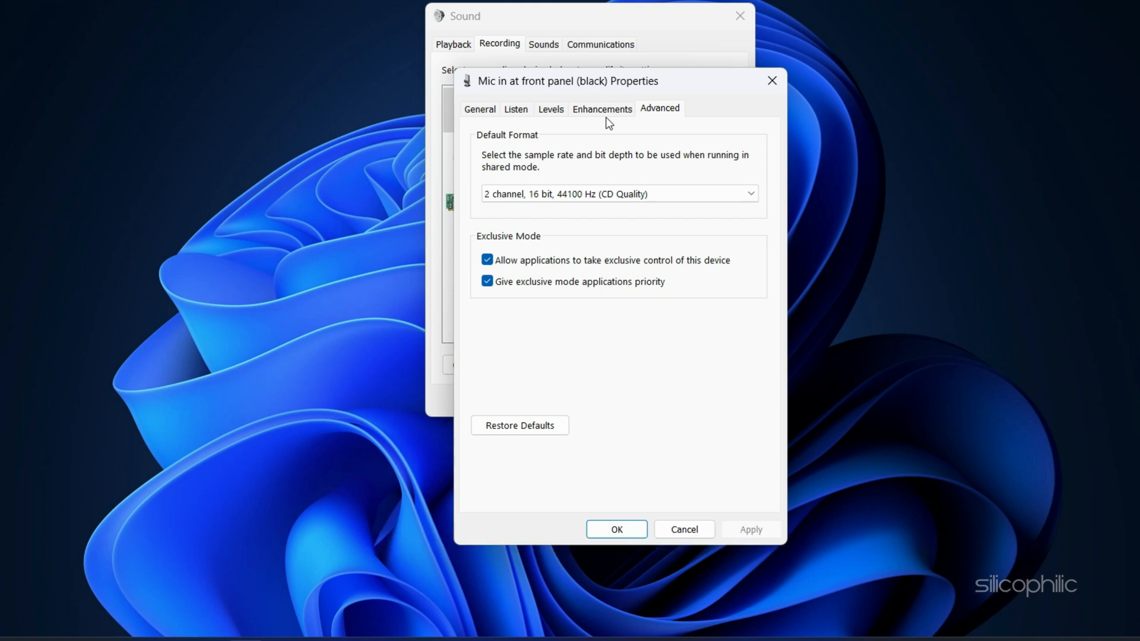
Set default format to 2 channel, 16 bit, 48000 Hz (DVD Quality) and uncheck both Exclusive Mode boxes
left_click(749, 194)
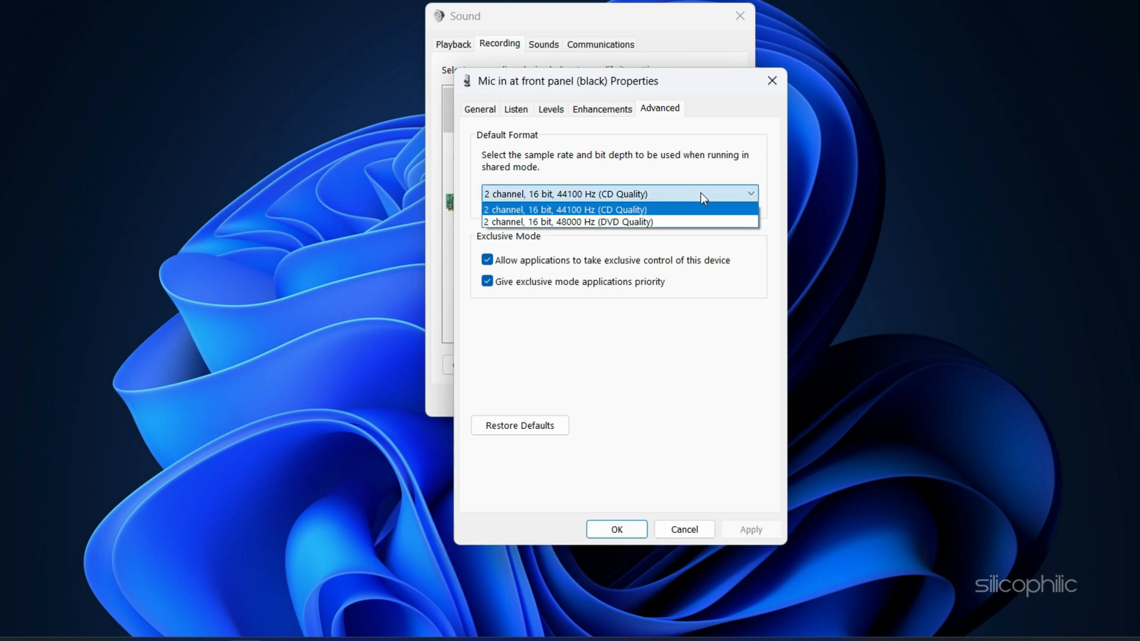
mouse_move(696, 222)
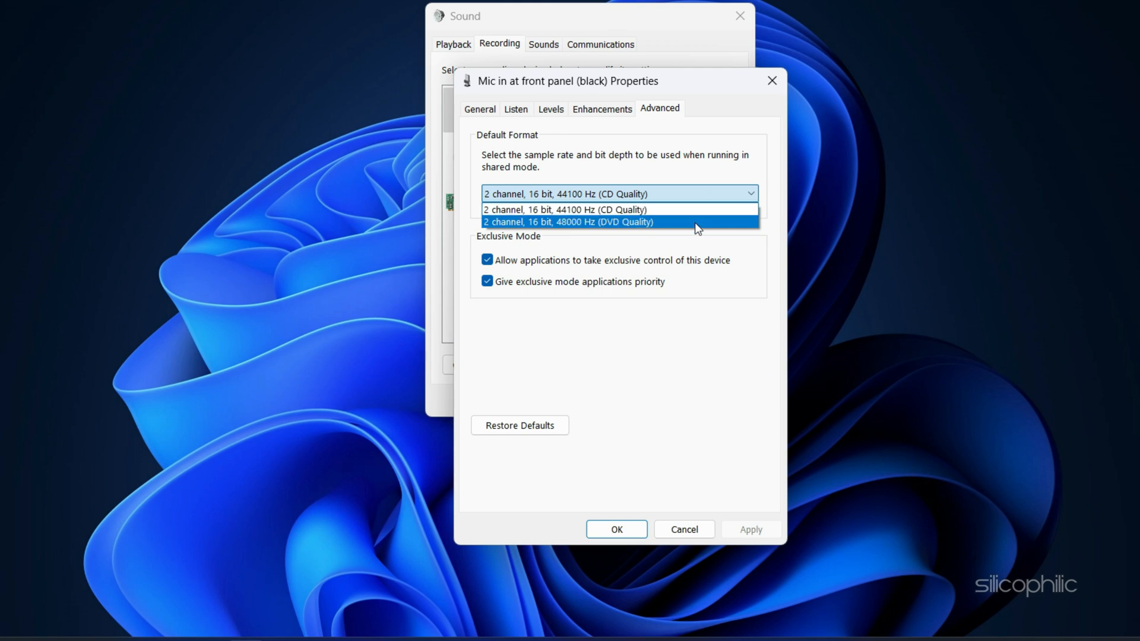
left_click(570, 222)
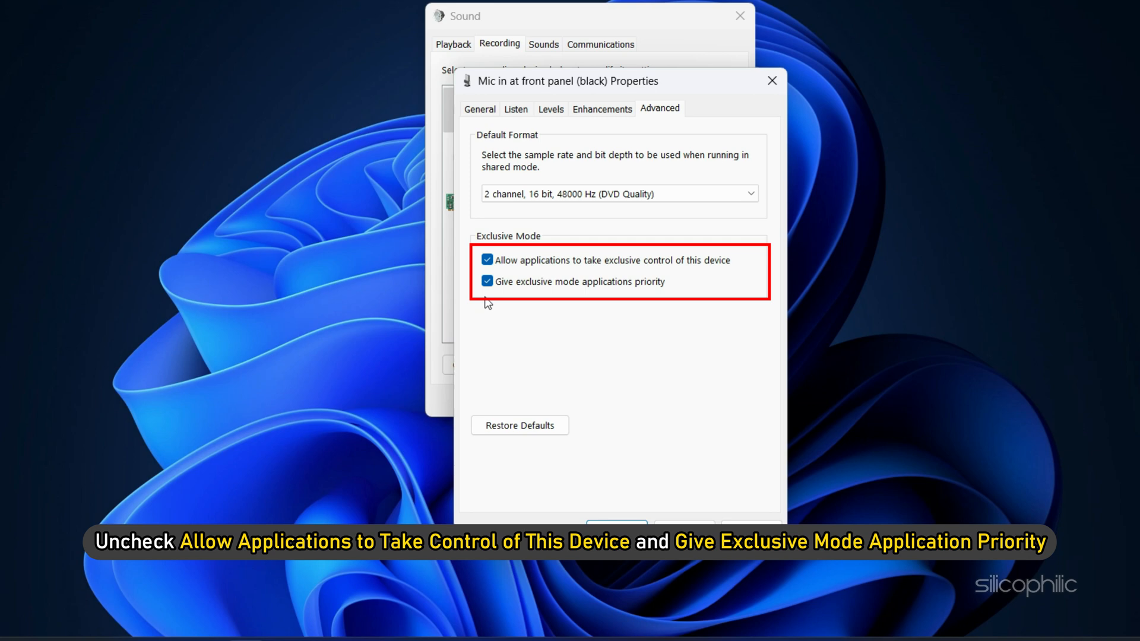
left_click(487, 281)
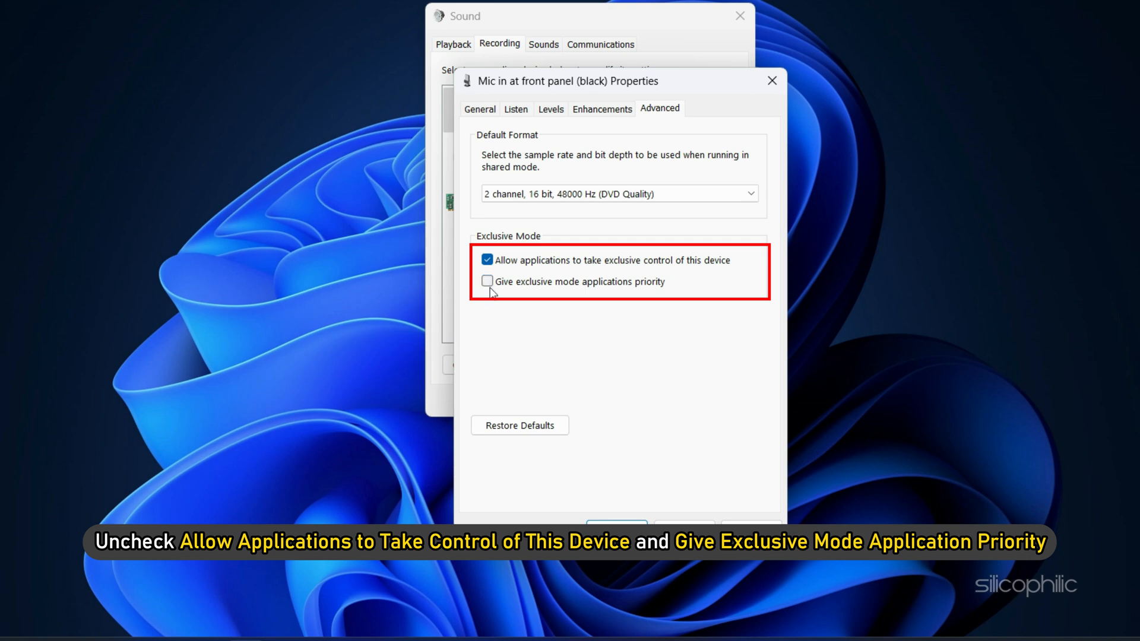
left_click(487, 260)
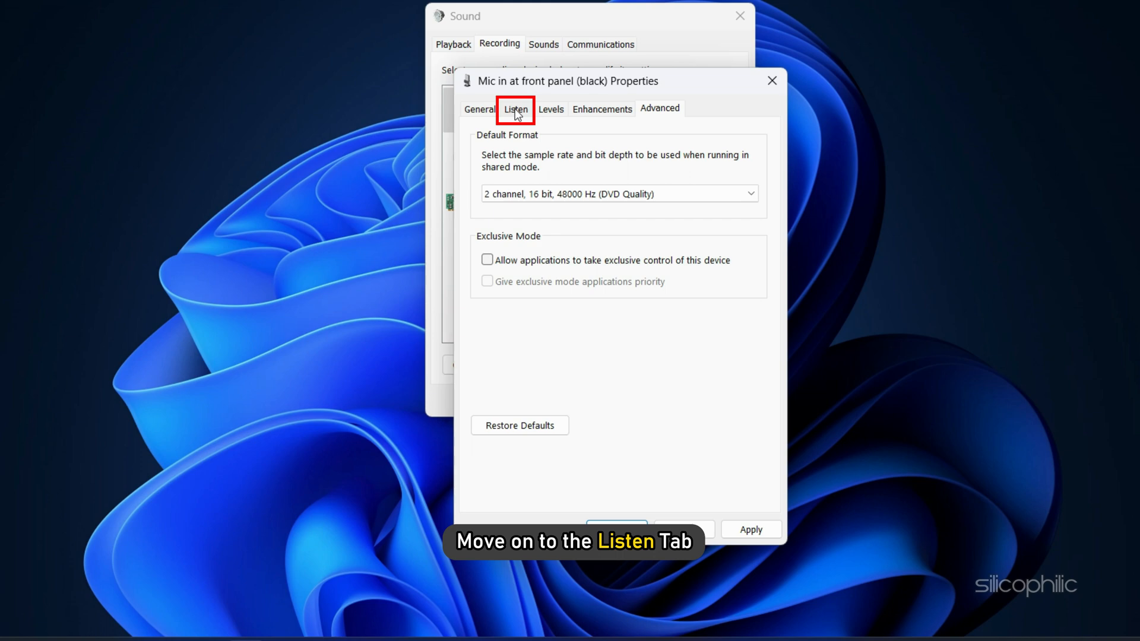
Enable Listen to this device for the front-panel mic and apply it
left_click(515, 108)
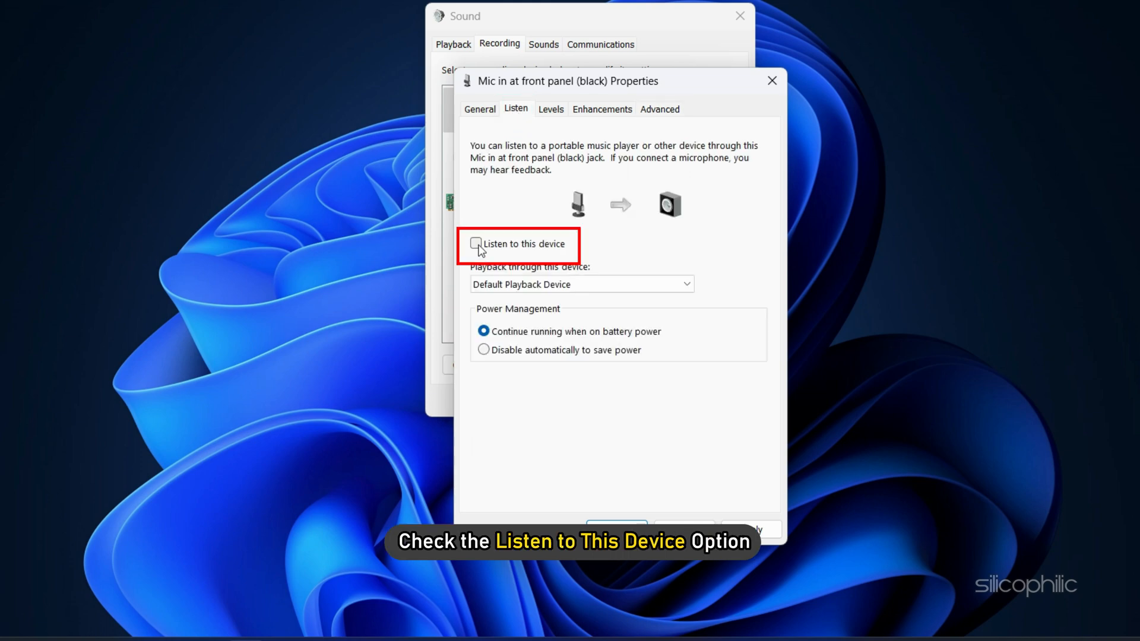
left_click(476, 242)
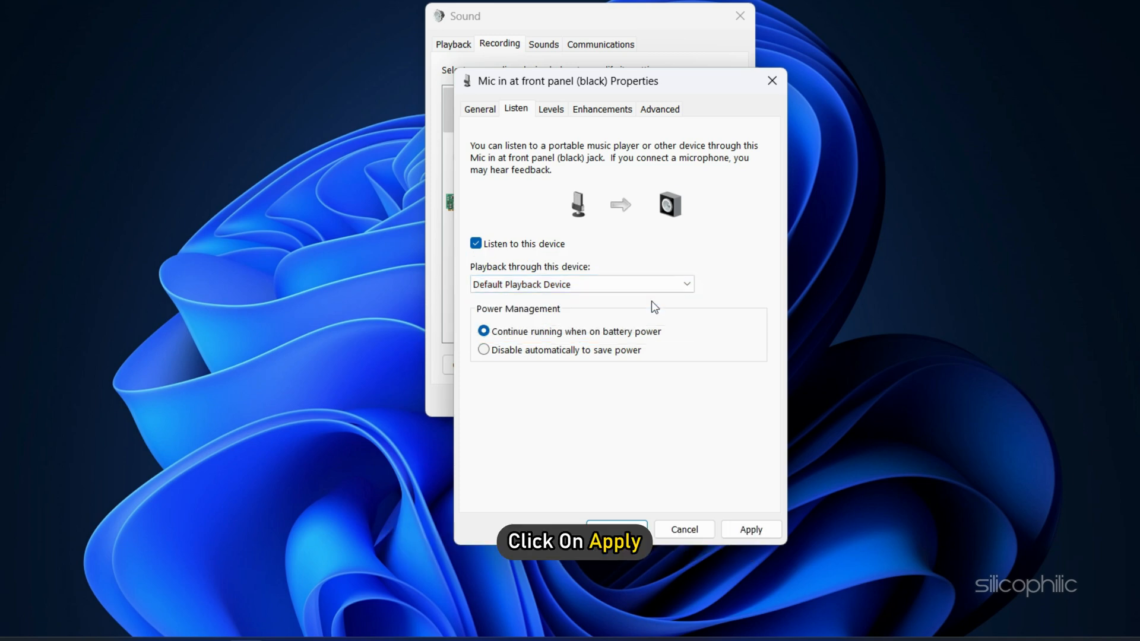
left_click(751, 530)
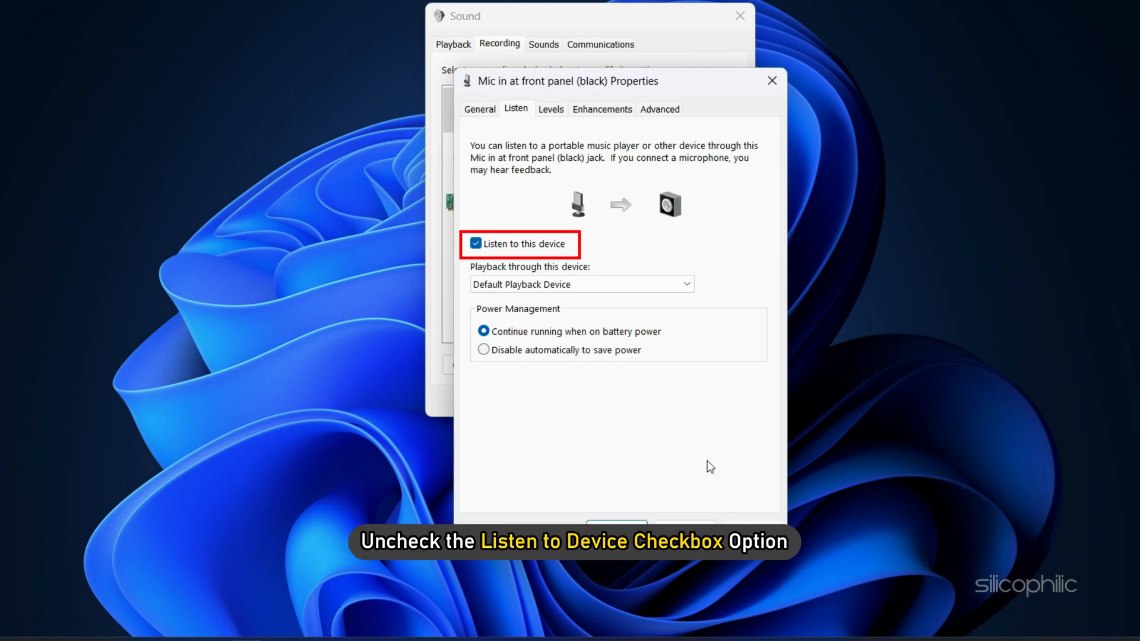
Turn Listen to this device back off and apply the change
left_click(474, 243)
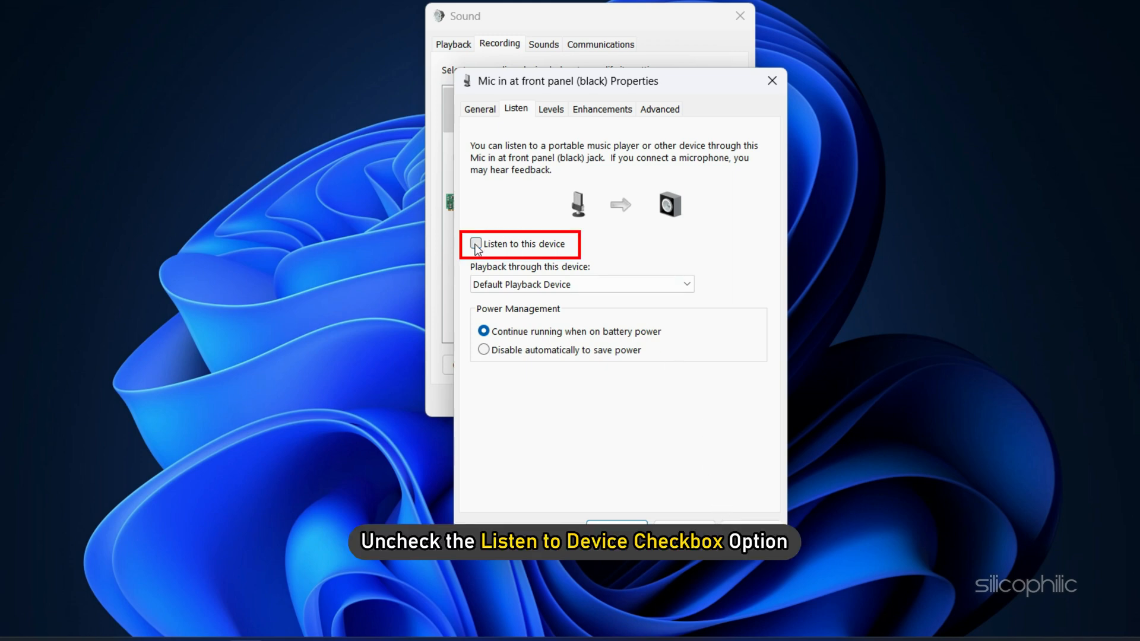
left_click(476, 243)
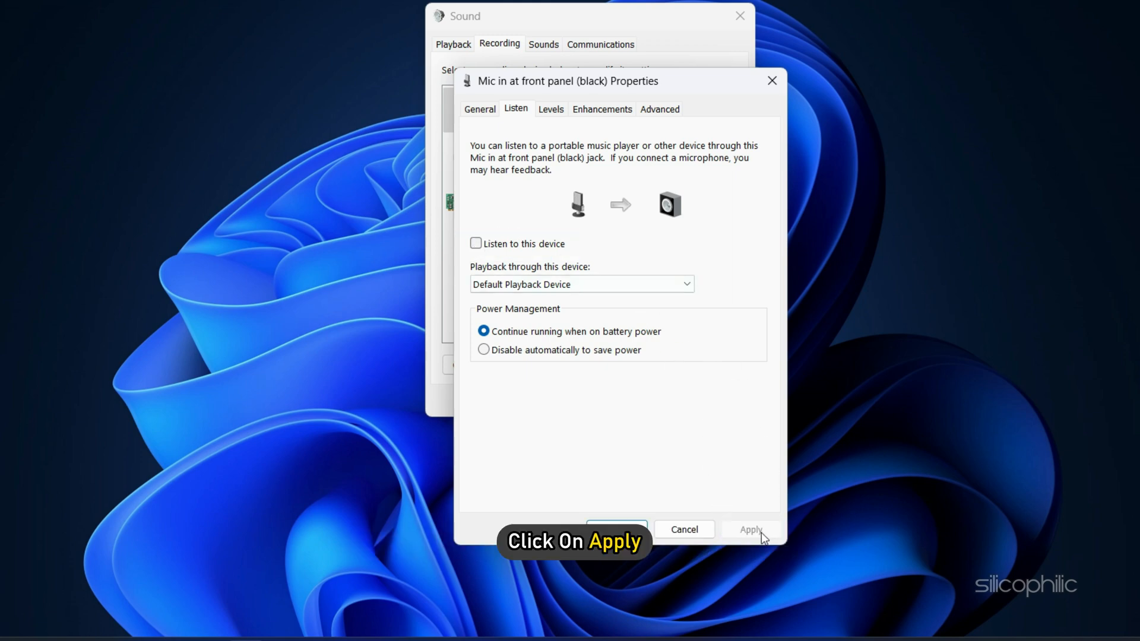
left_click(751, 530)
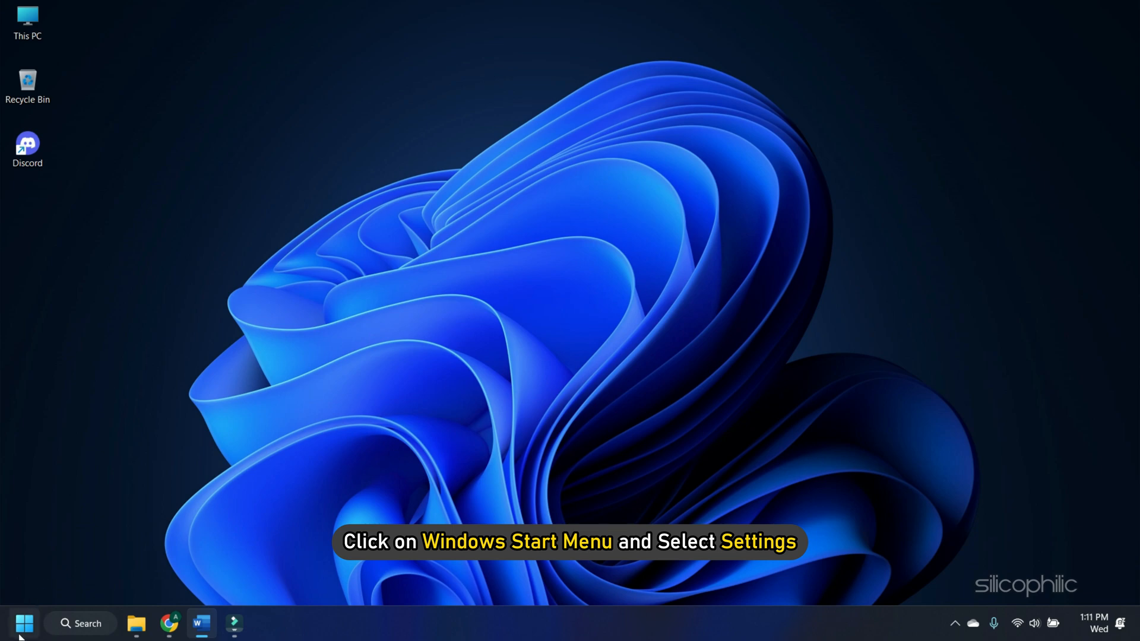
Navigate Settings > System > Troubleshoot > Other troubleshooters
left_click(24, 623)
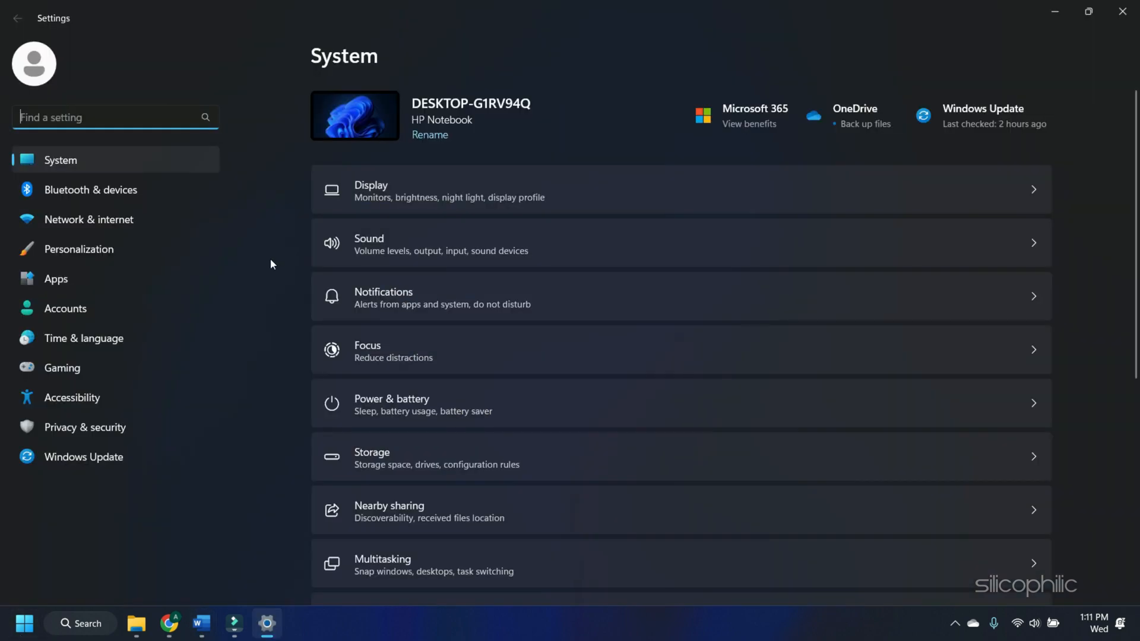
scroll("down", 3)
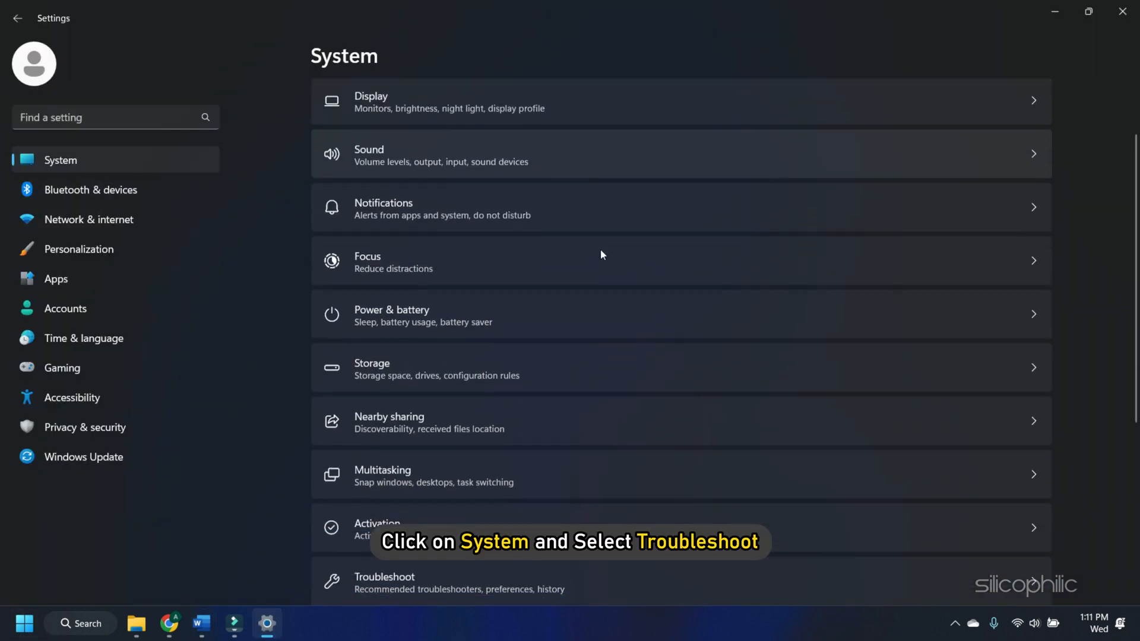
scroll("down", 3)
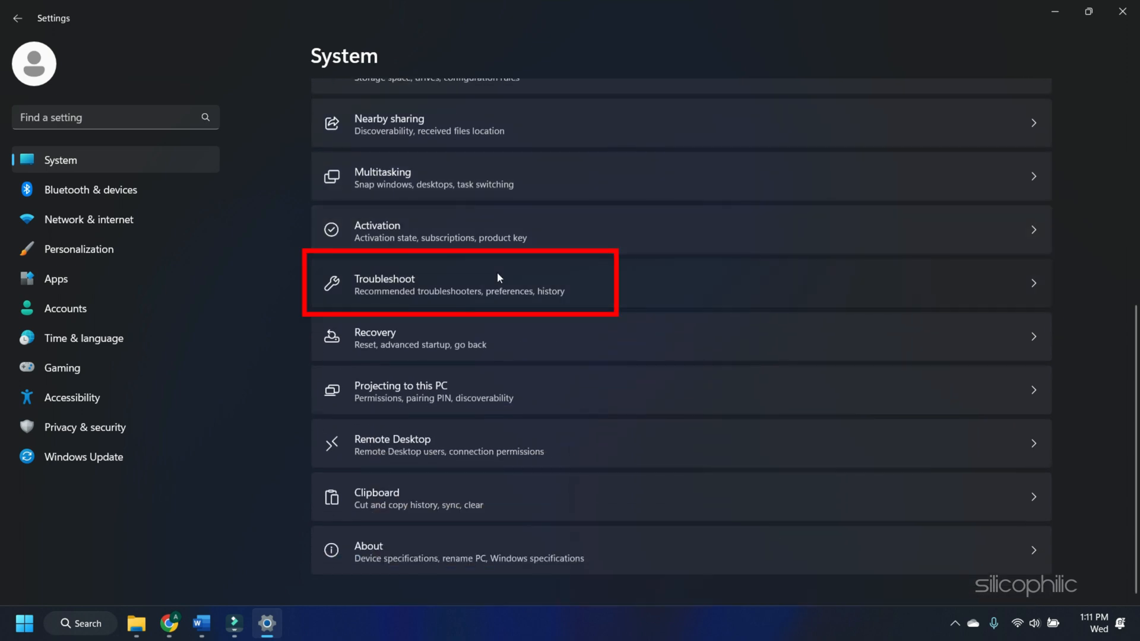
left_click(459, 284)
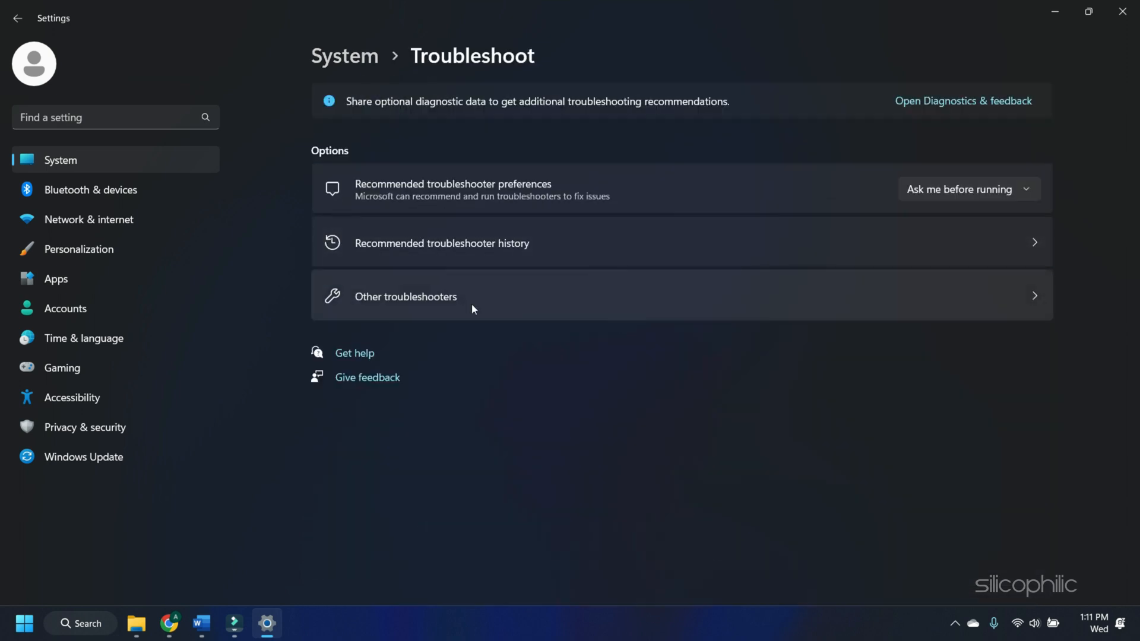
left_click(405, 295)
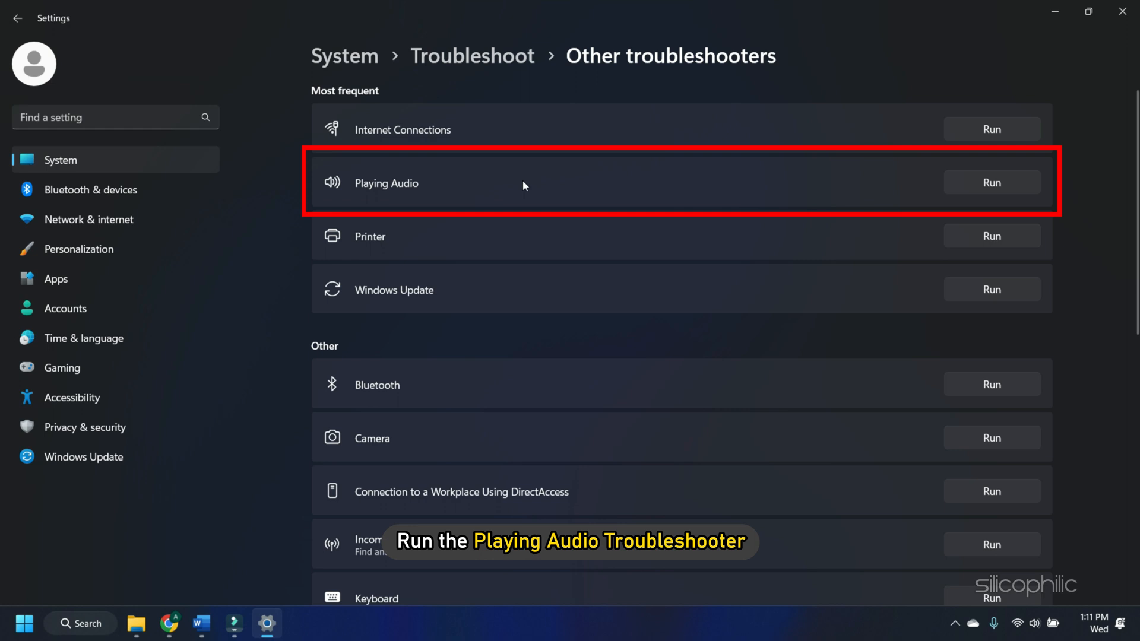
Run the Playing Audio troubleshooter and respond to its device prompt
left_click(990, 182)
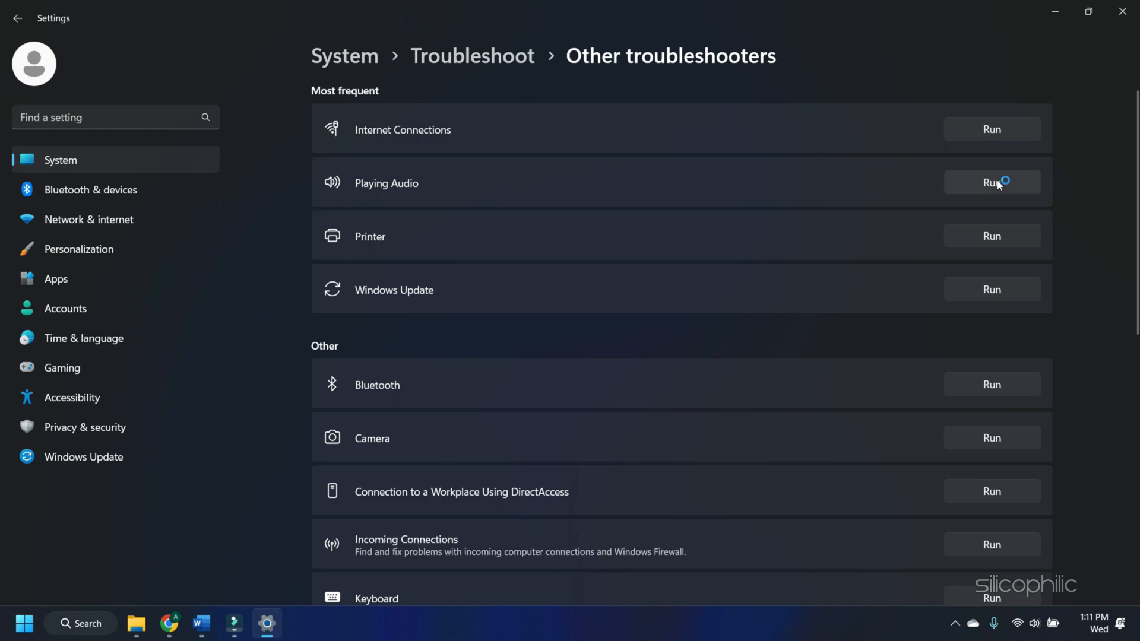
left_click(990, 183)
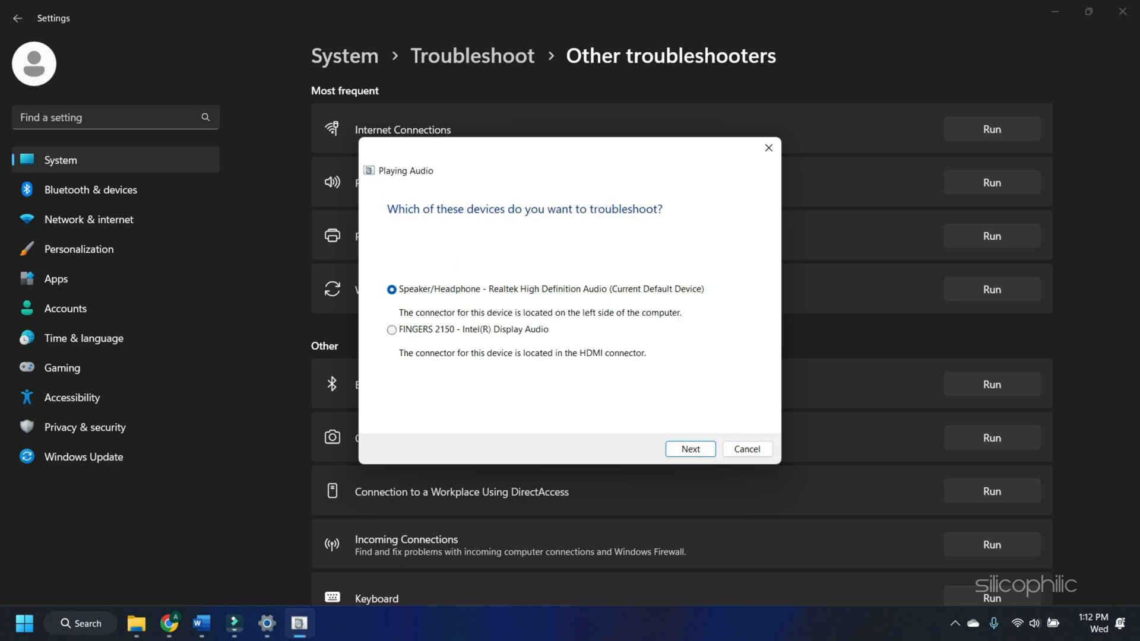
left_click(688, 449)
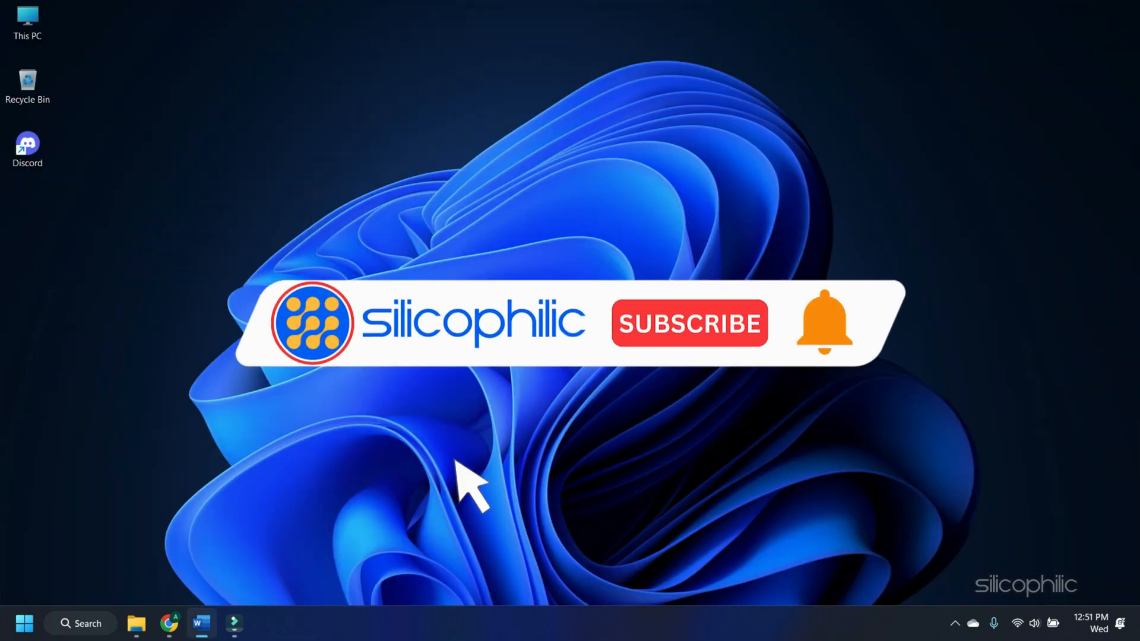
left_click(687, 323)
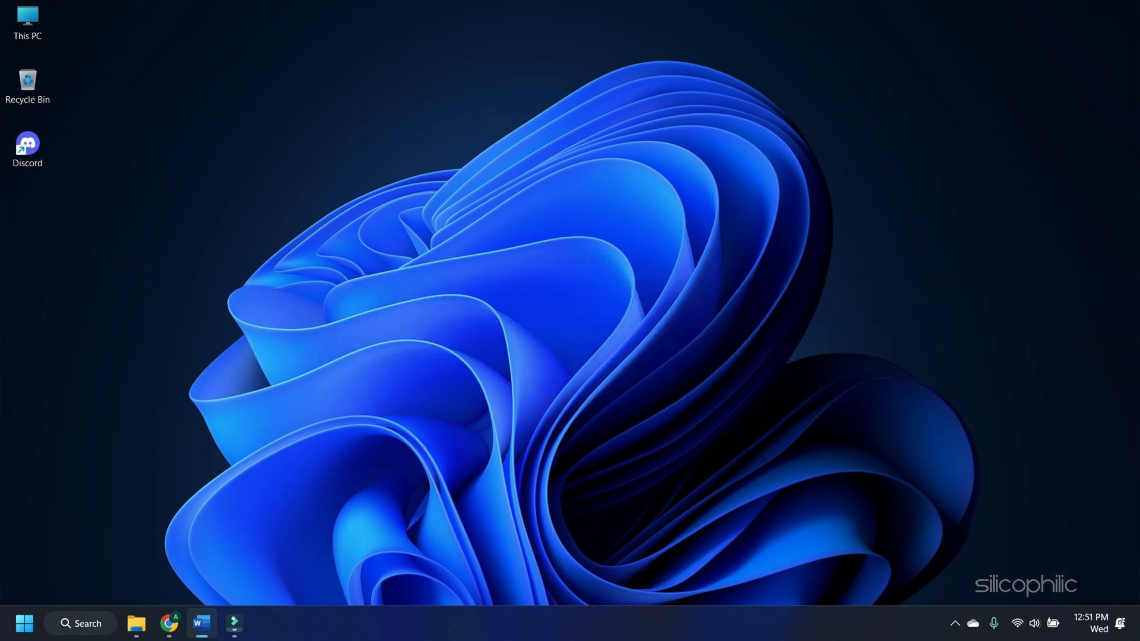
type("faceb")
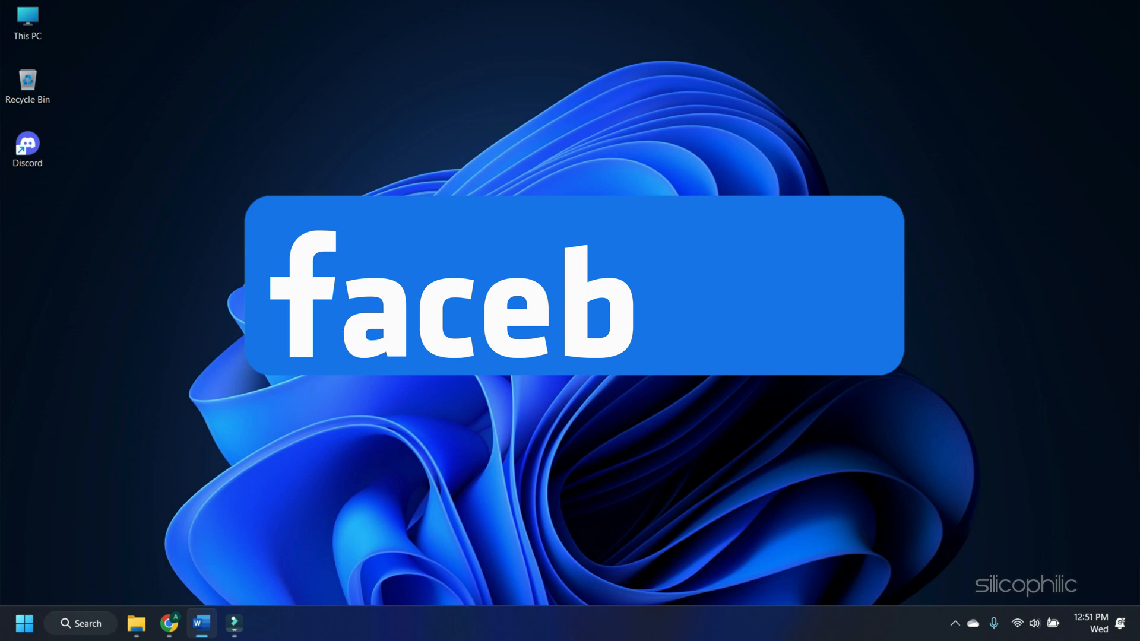
type("ook")
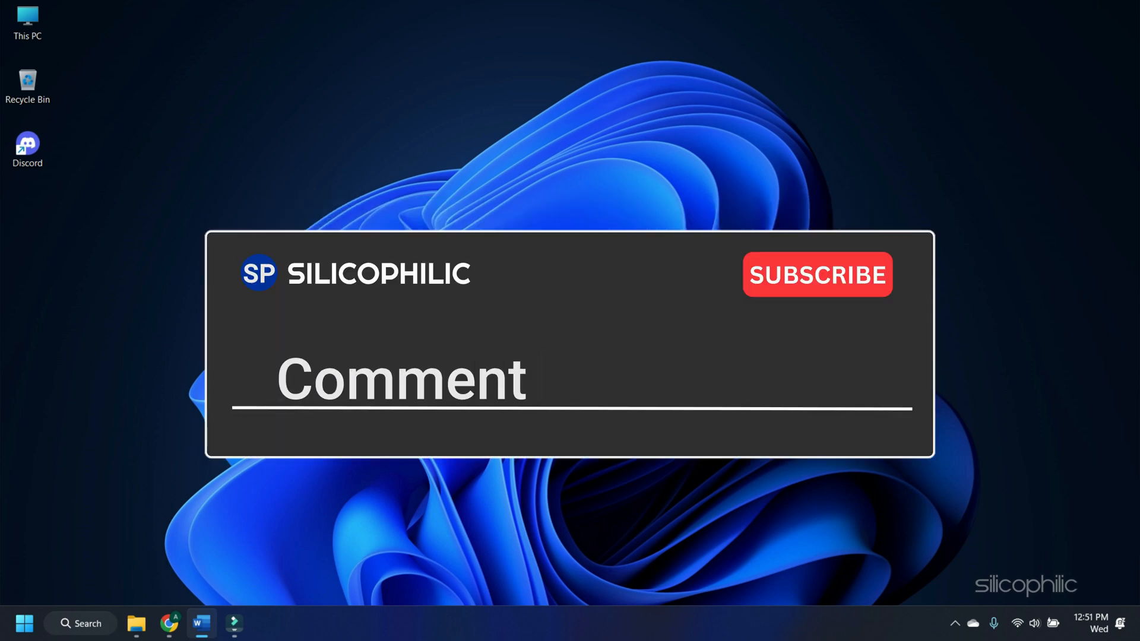
type("Down Below")
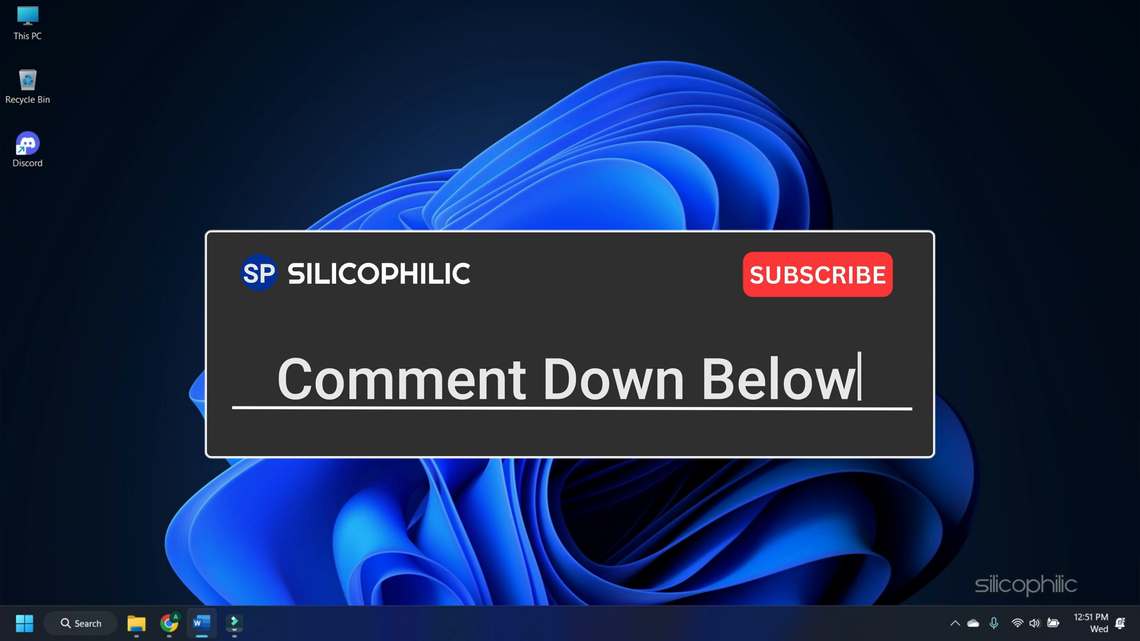